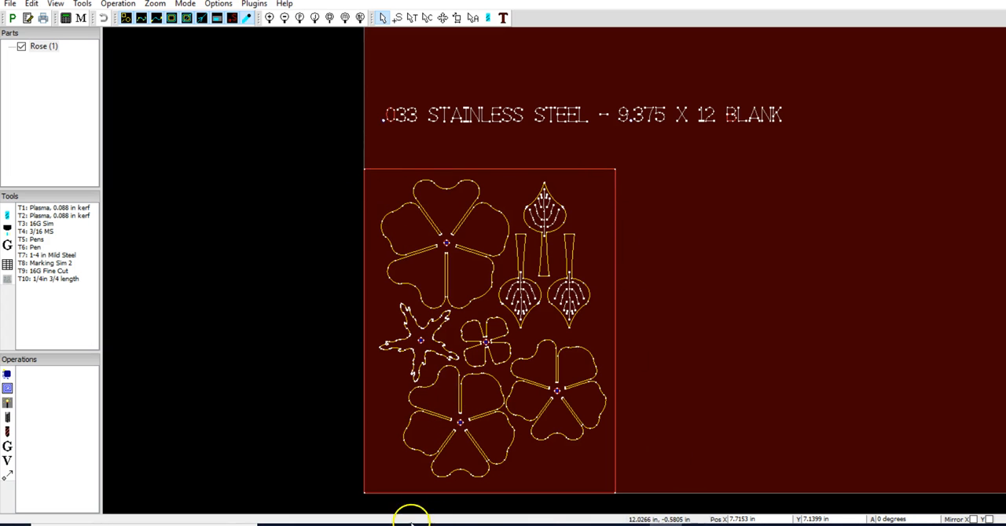
pyautogui.moveTo(517, 258)
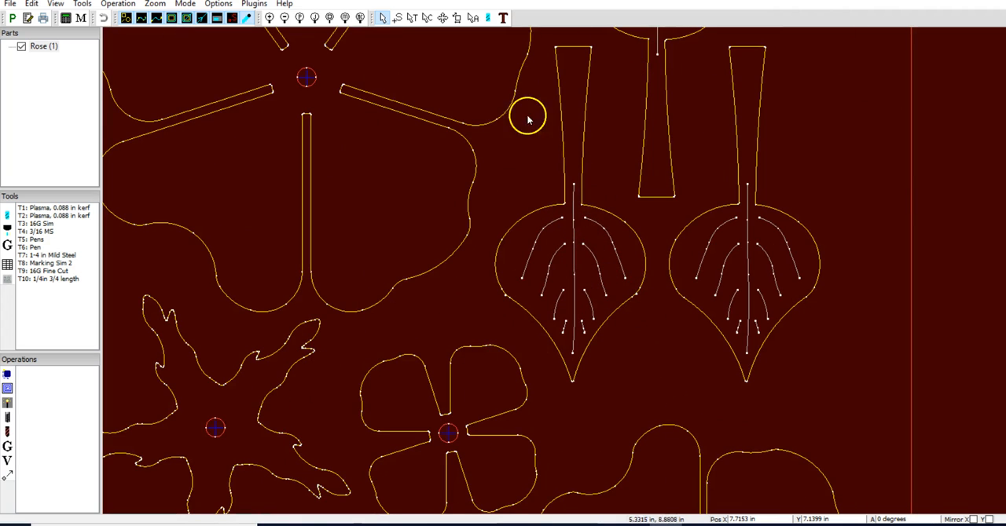
pyautogui.moveTo(748, 289)
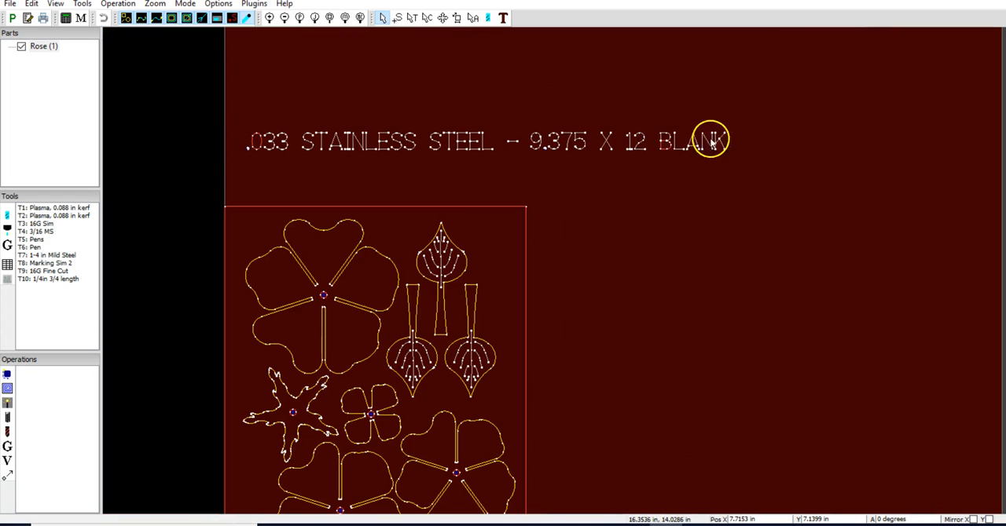
pyautogui.moveTo(574, 259)
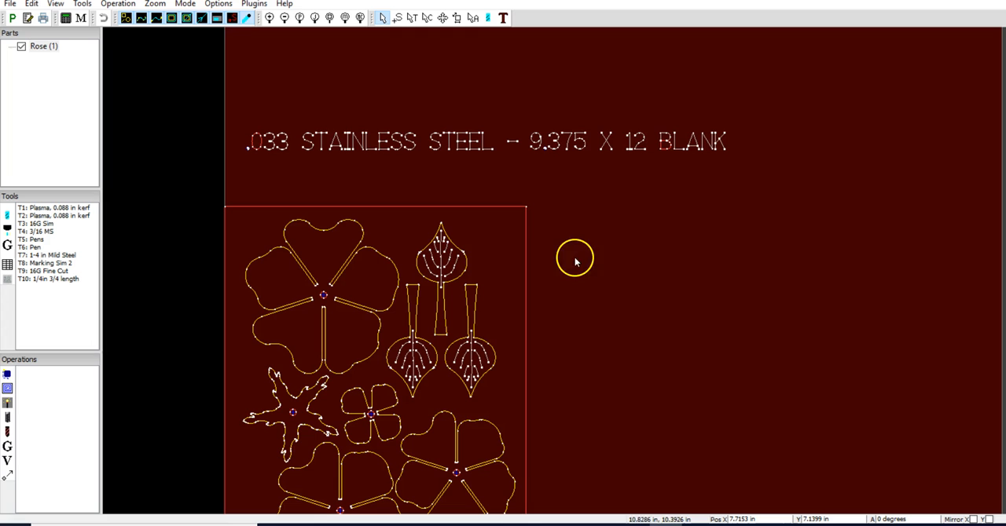
pyautogui.moveTo(565, 293)
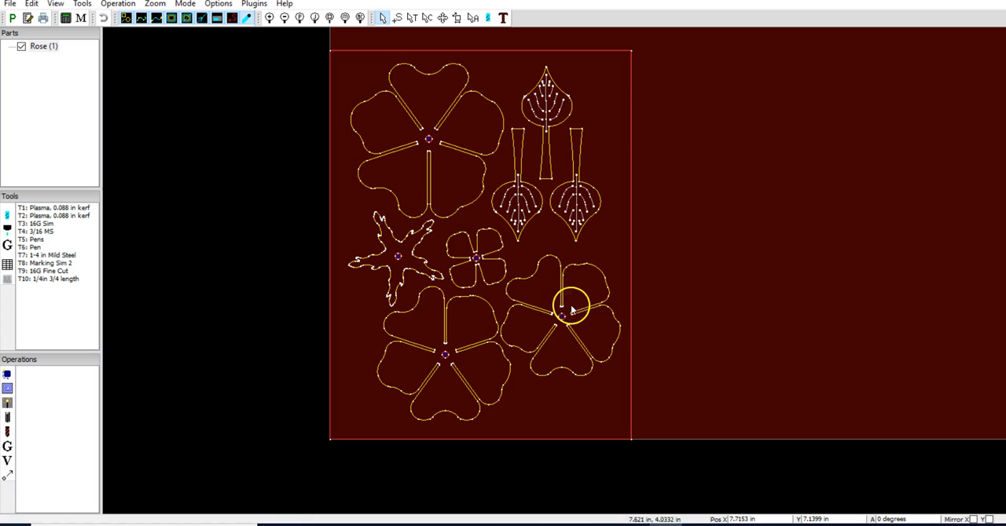
pyautogui.moveTo(592, 321)
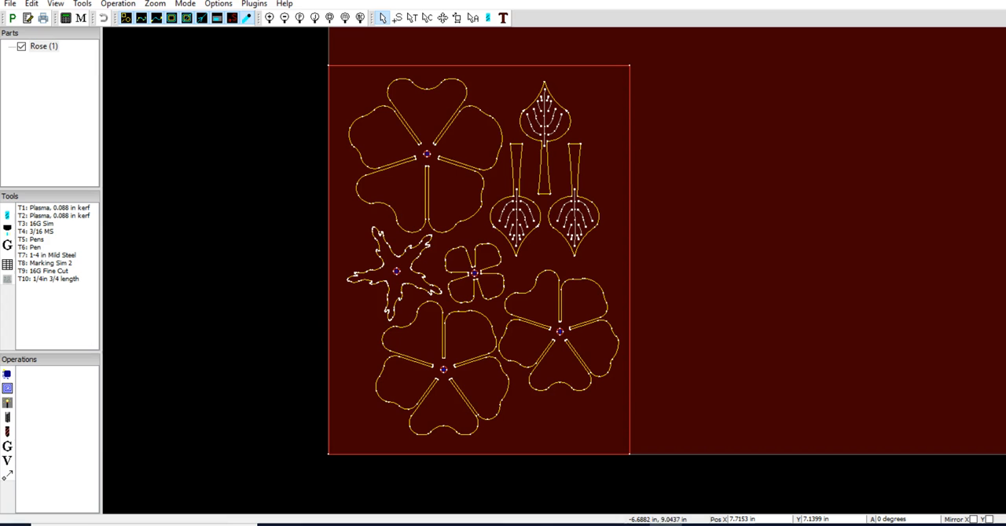
# - Add a plasma cut with outside offset on Unnamed Level 1 using tool T3: 16G Sim
pyautogui.click(118, 4)
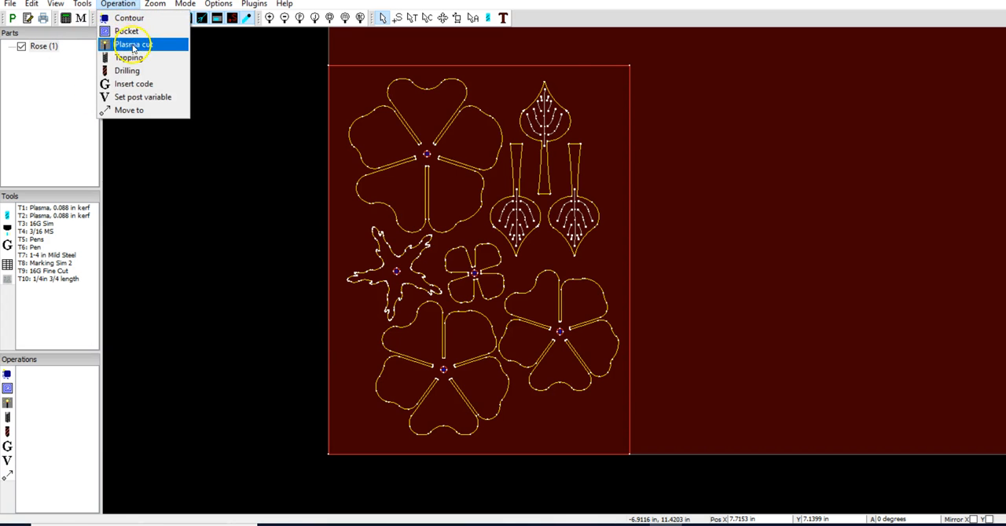
pyautogui.click(132, 44)
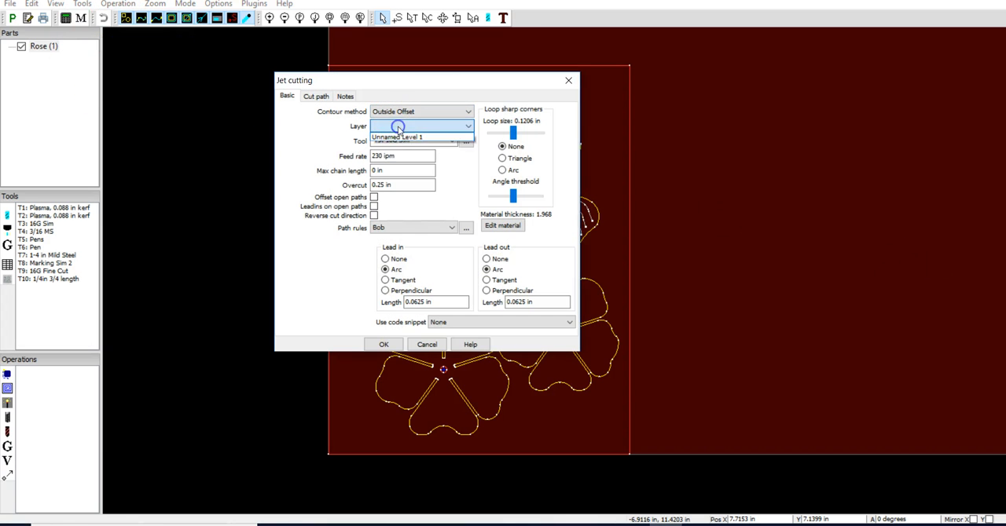
pyautogui.click(396, 127)
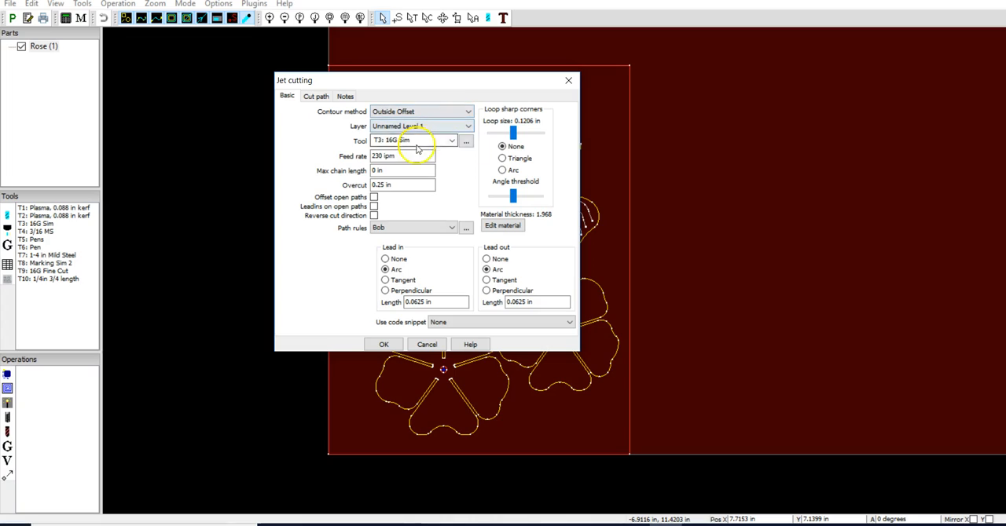
pyautogui.click(384, 345)
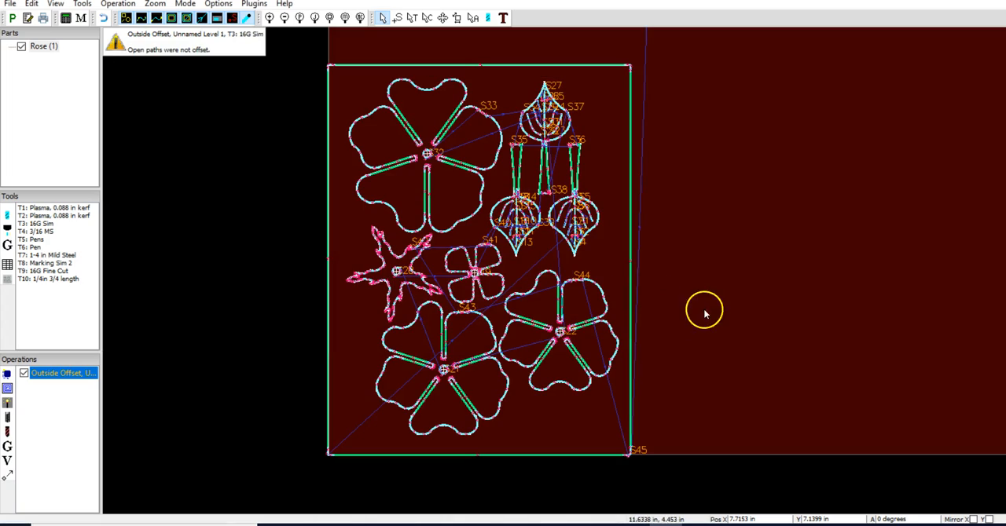
pyautogui.scroll(-3)
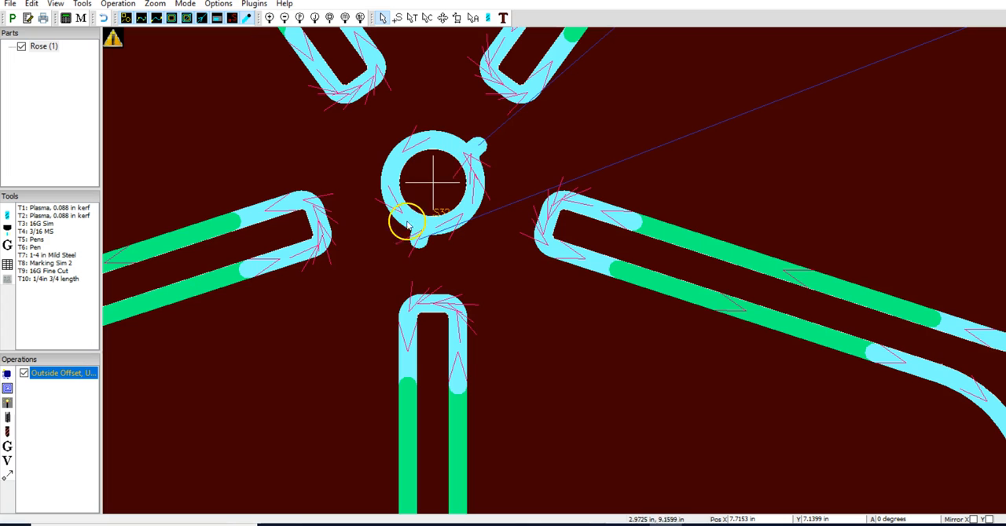
pyautogui.moveTo(429, 200)
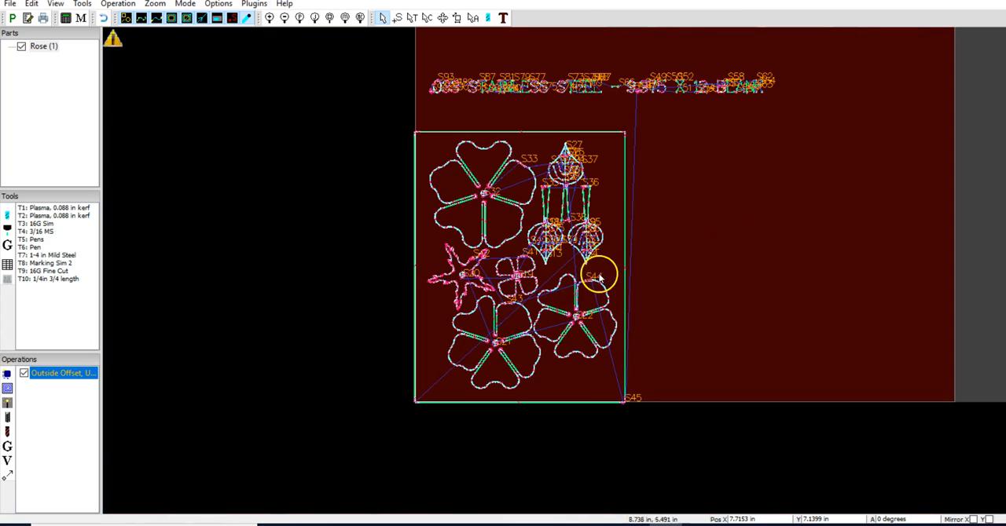
pyautogui.moveTo(526, 264)
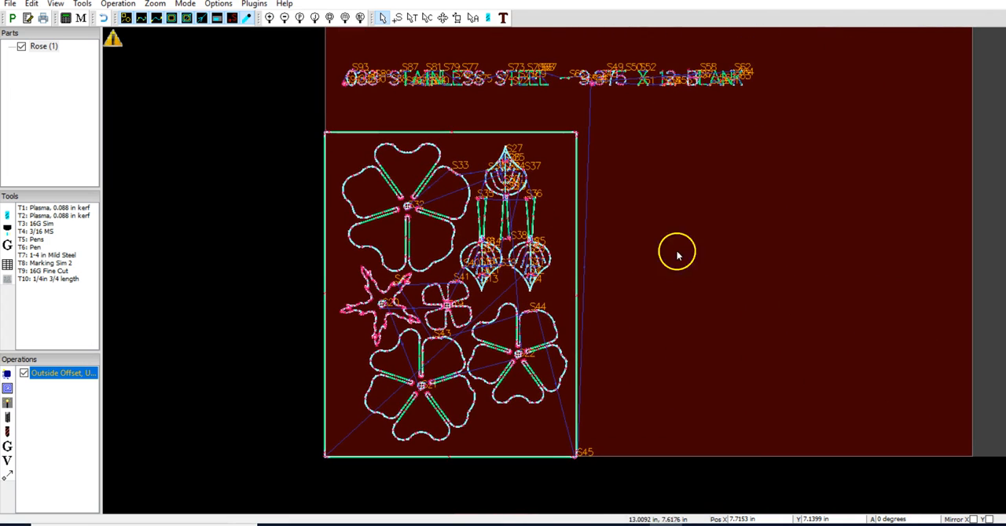
pyautogui.moveTo(426, 17)
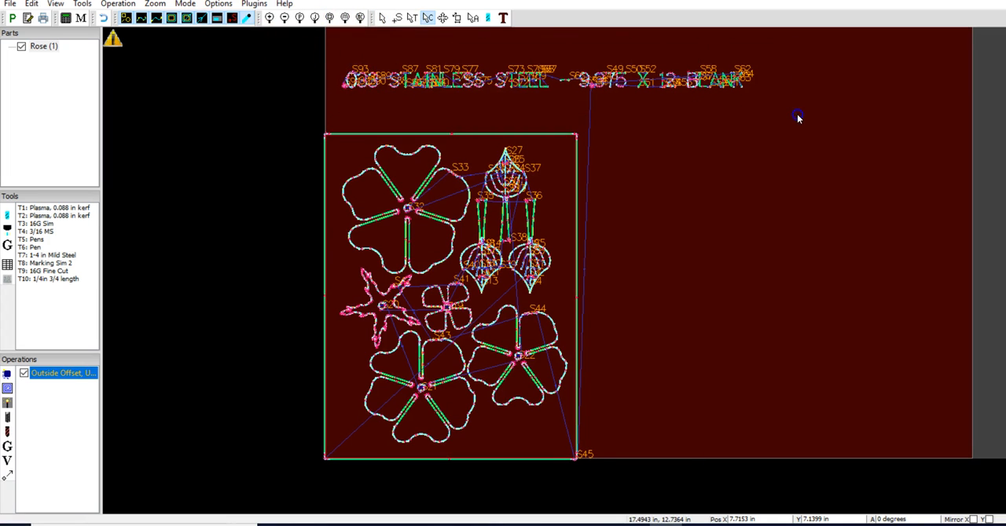
# - Move the label text onto a new layer, then bring up the border's layer options
pyautogui.rightClick(726, 83)
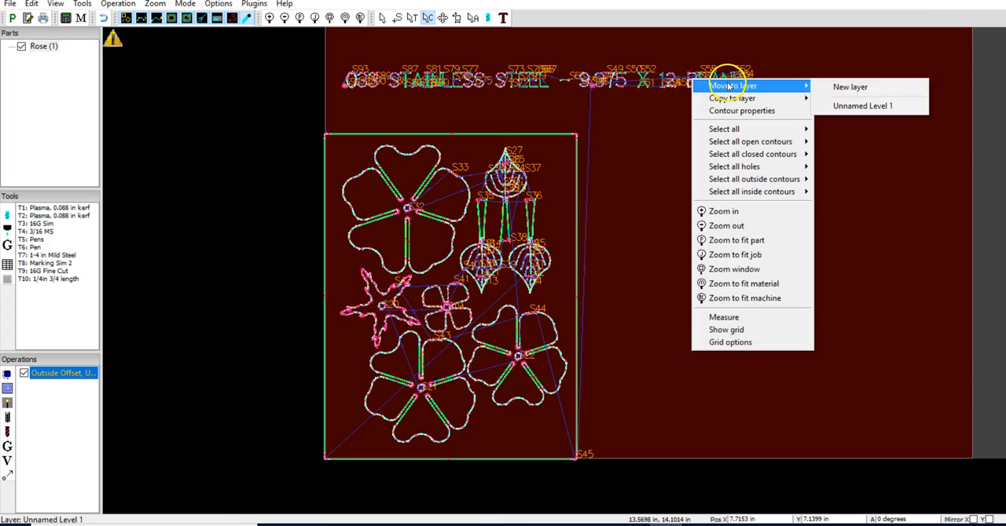
pyautogui.click(849, 87)
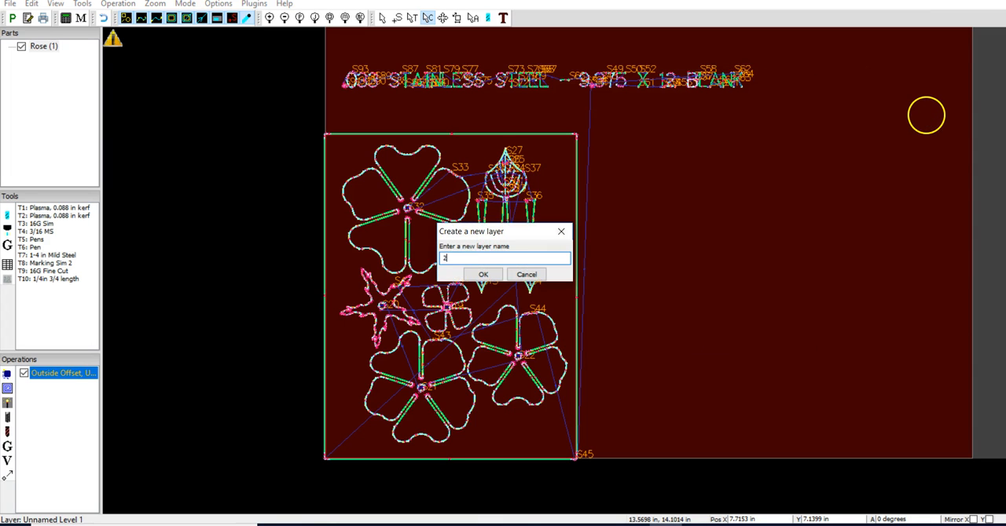
pyautogui.click(482, 274)
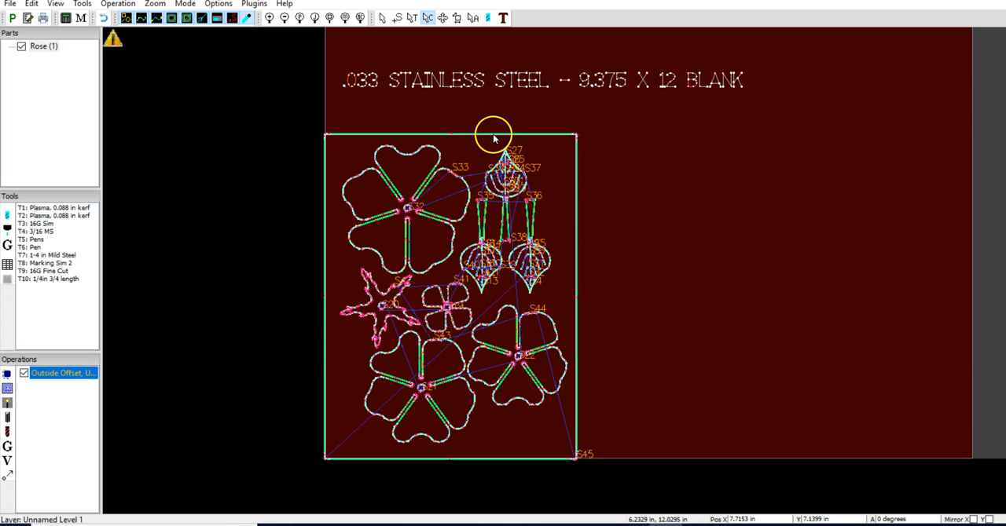
pyautogui.moveTo(531, 136)
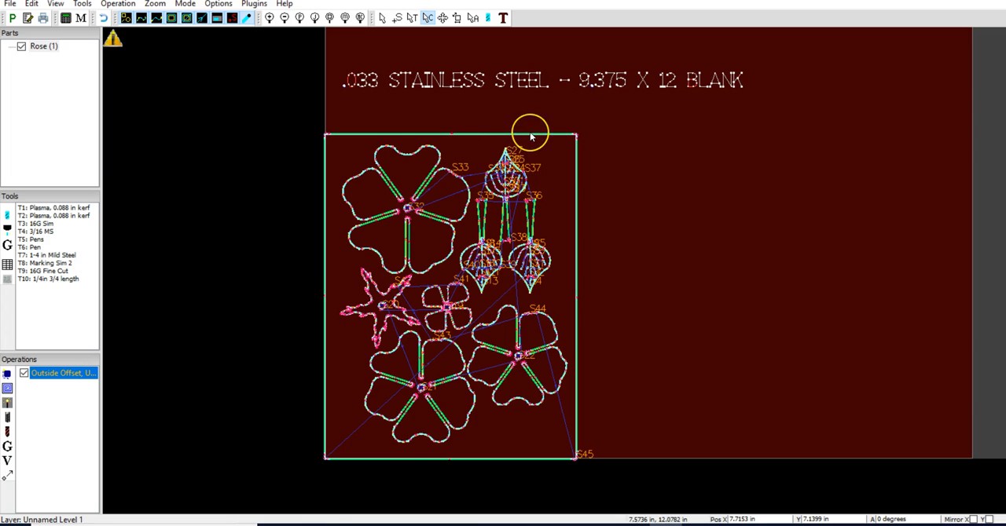
pyautogui.rightClick(528, 132)
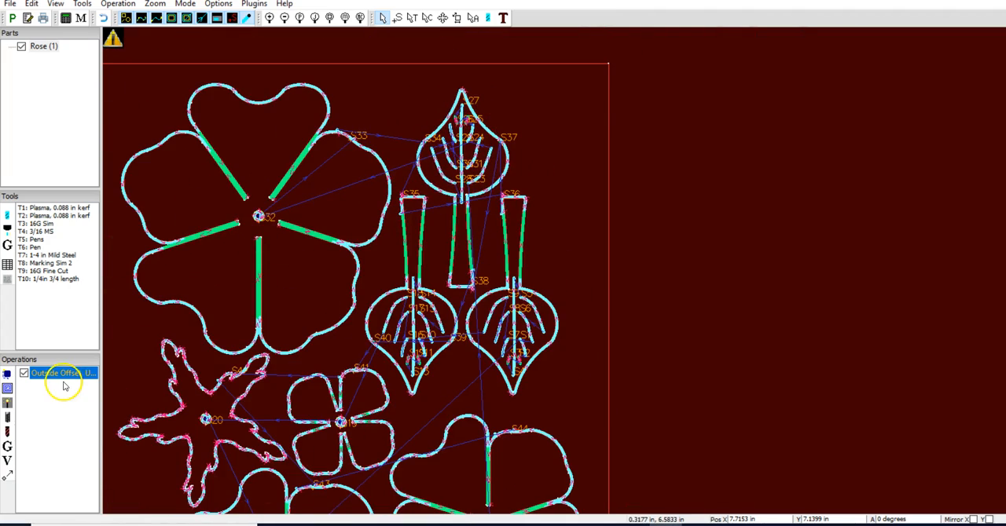
pyautogui.moveTo(61, 377)
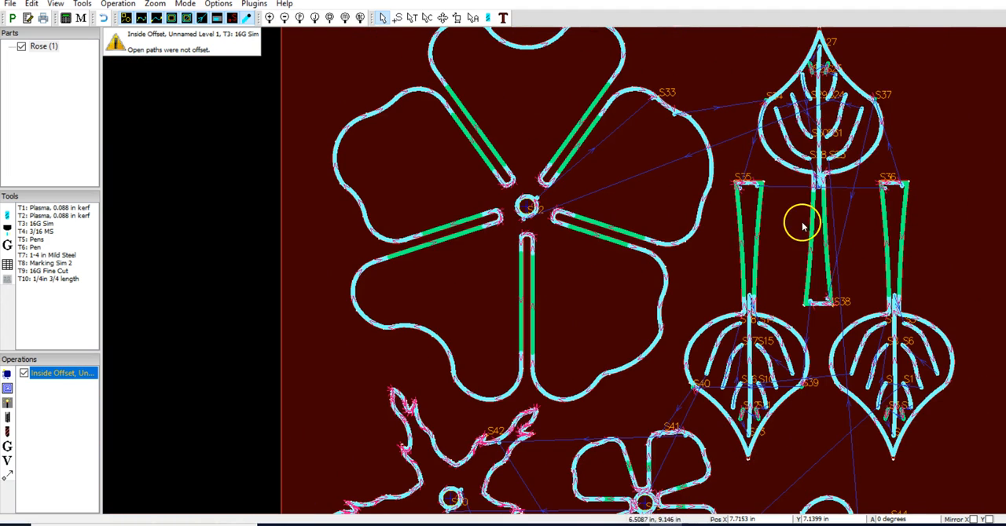
pyautogui.moveTo(832, 165)
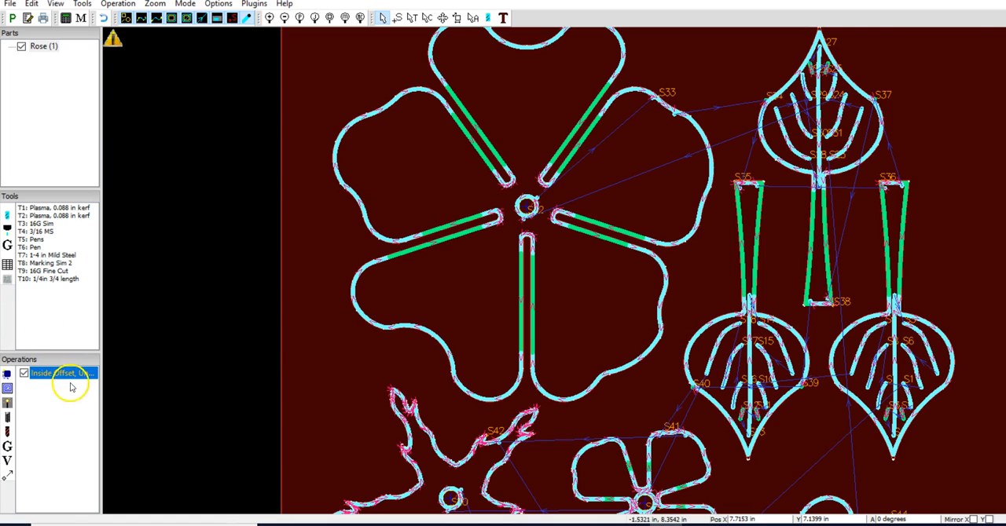
# - Change the plasma operation's contour method to Outside Offset and confirm
pyautogui.doubleClick(62, 373)
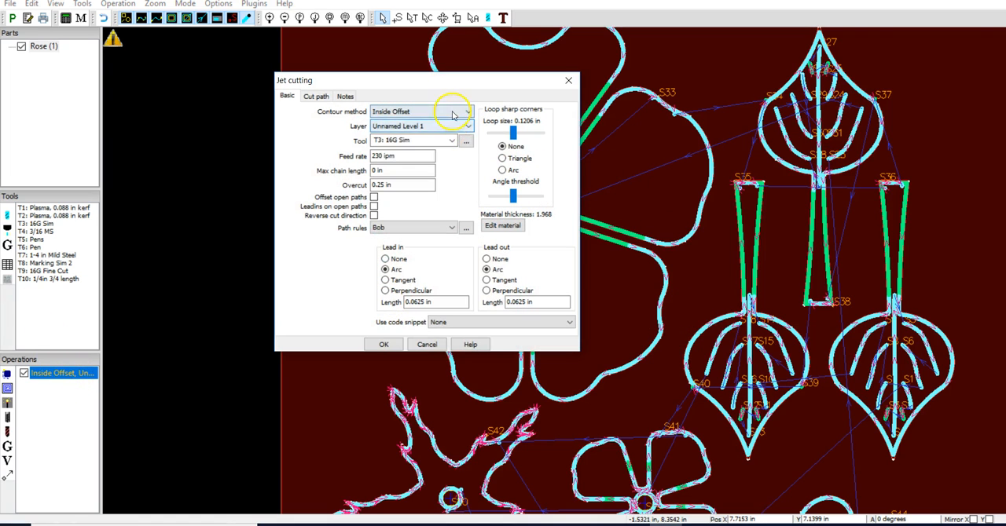
pyautogui.click(422, 111)
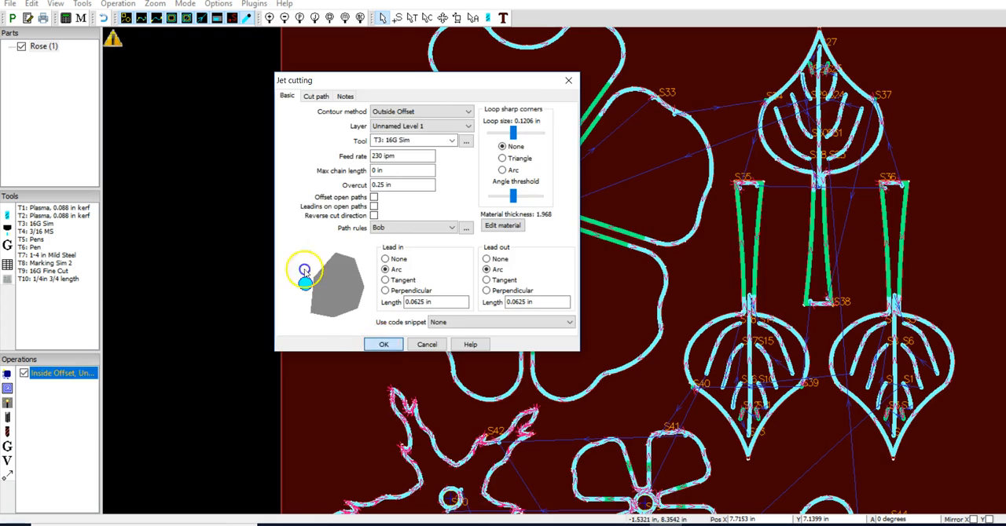
pyautogui.click(383, 345)
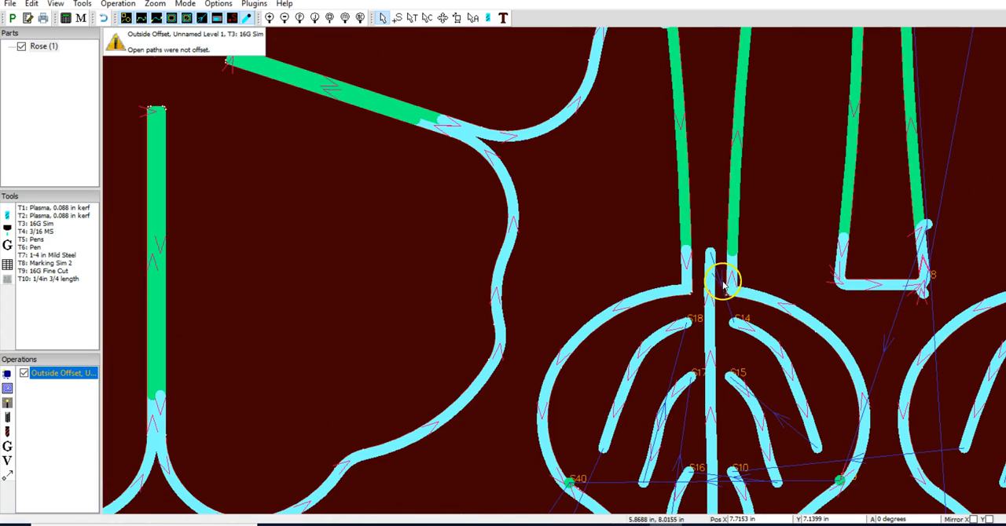
pyautogui.moveTo(731, 267)
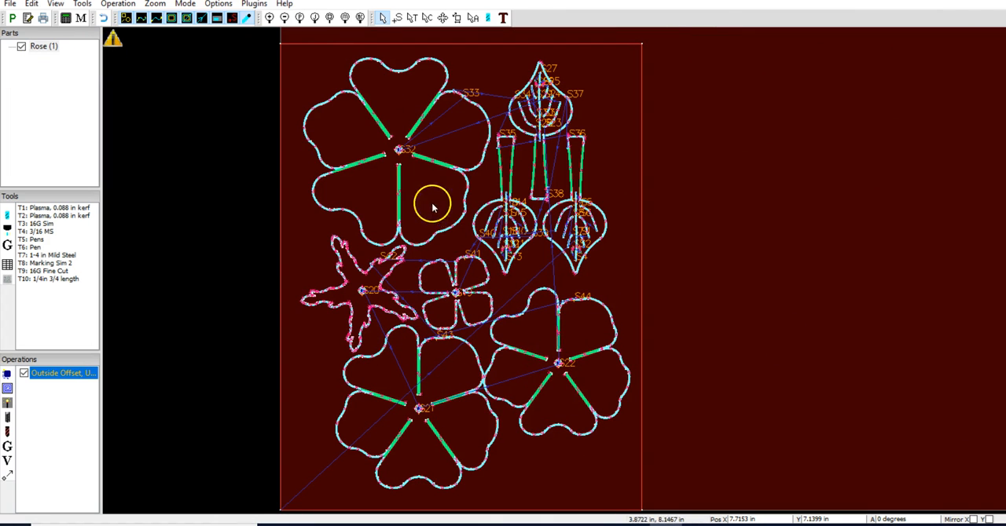
pyautogui.moveTo(621, 91)
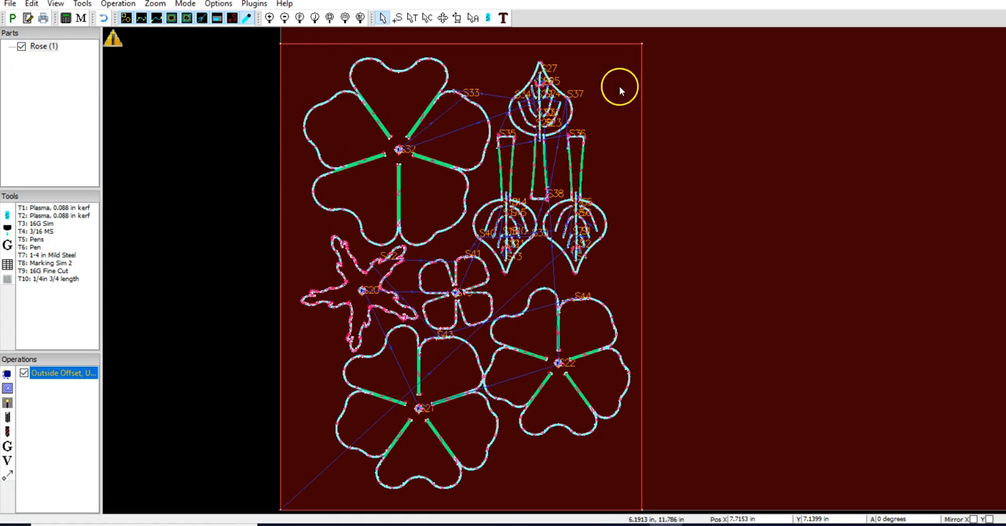
pyautogui.moveTo(366, 234)
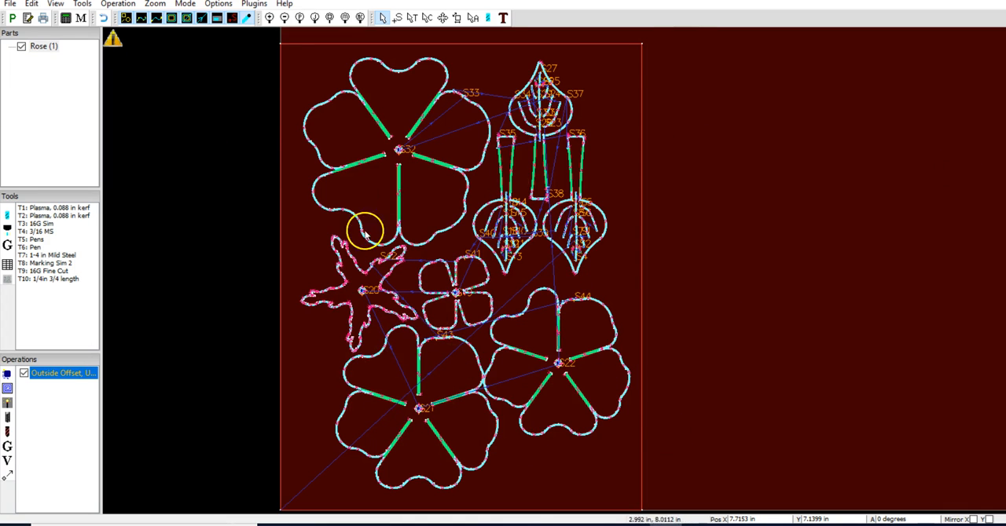
pyautogui.moveTo(446, 363)
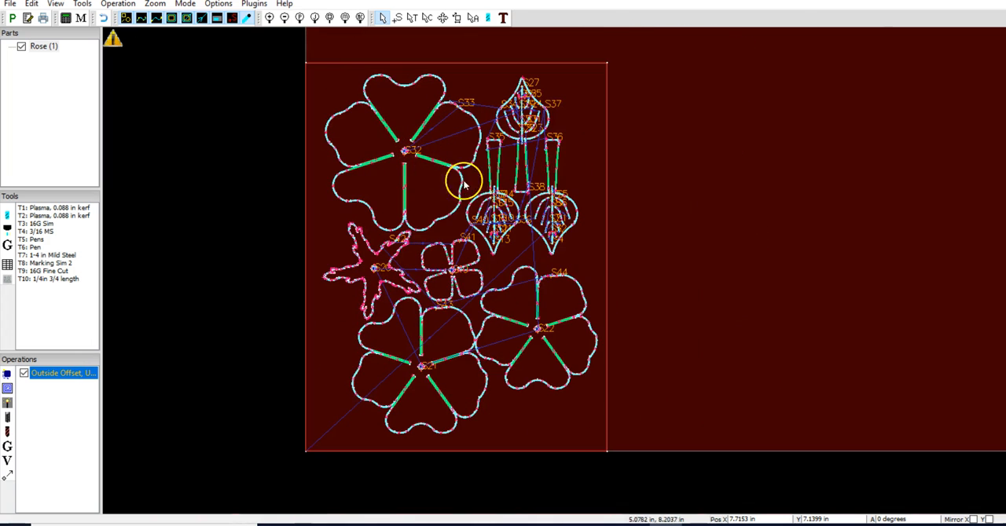
pyautogui.moveTo(550, 235)
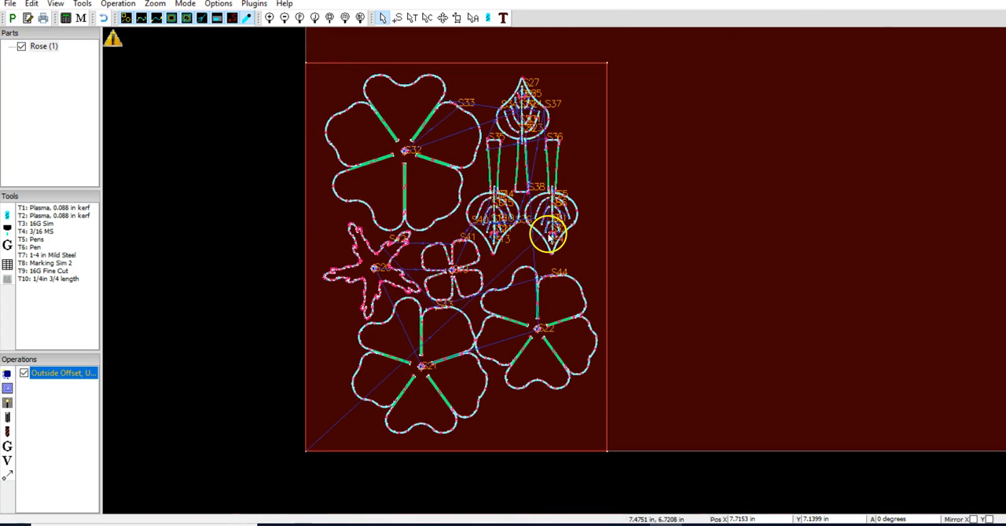
pyautogui.moveTo(19, 230)
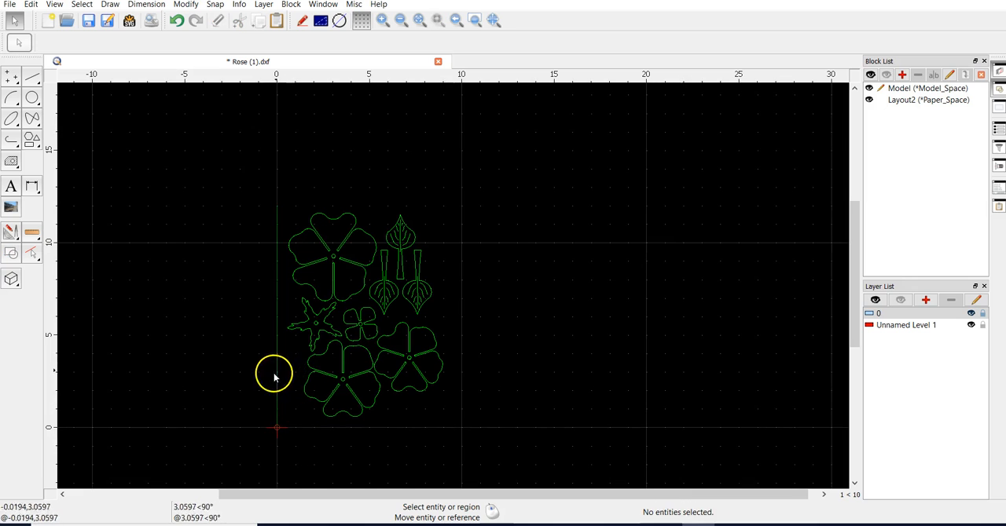
pyautogui.moveTo(235, 155)
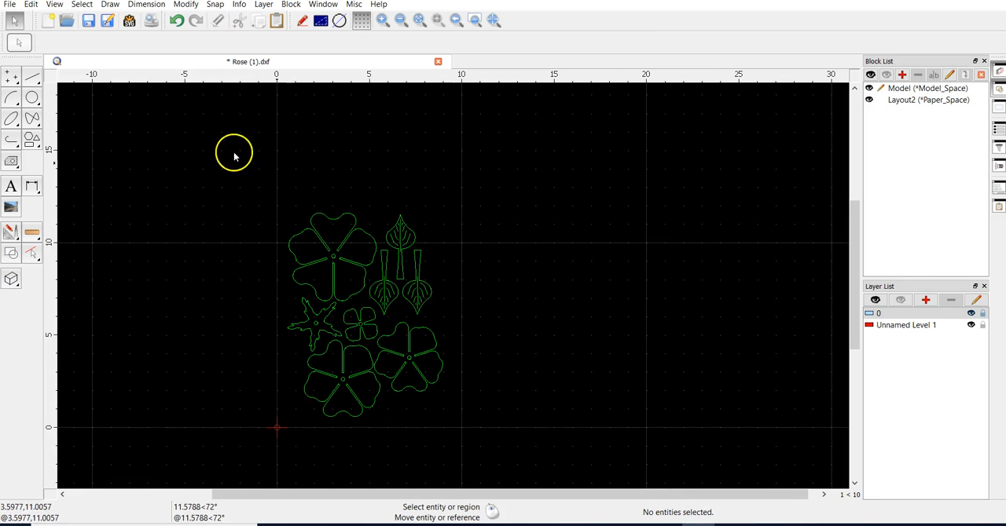